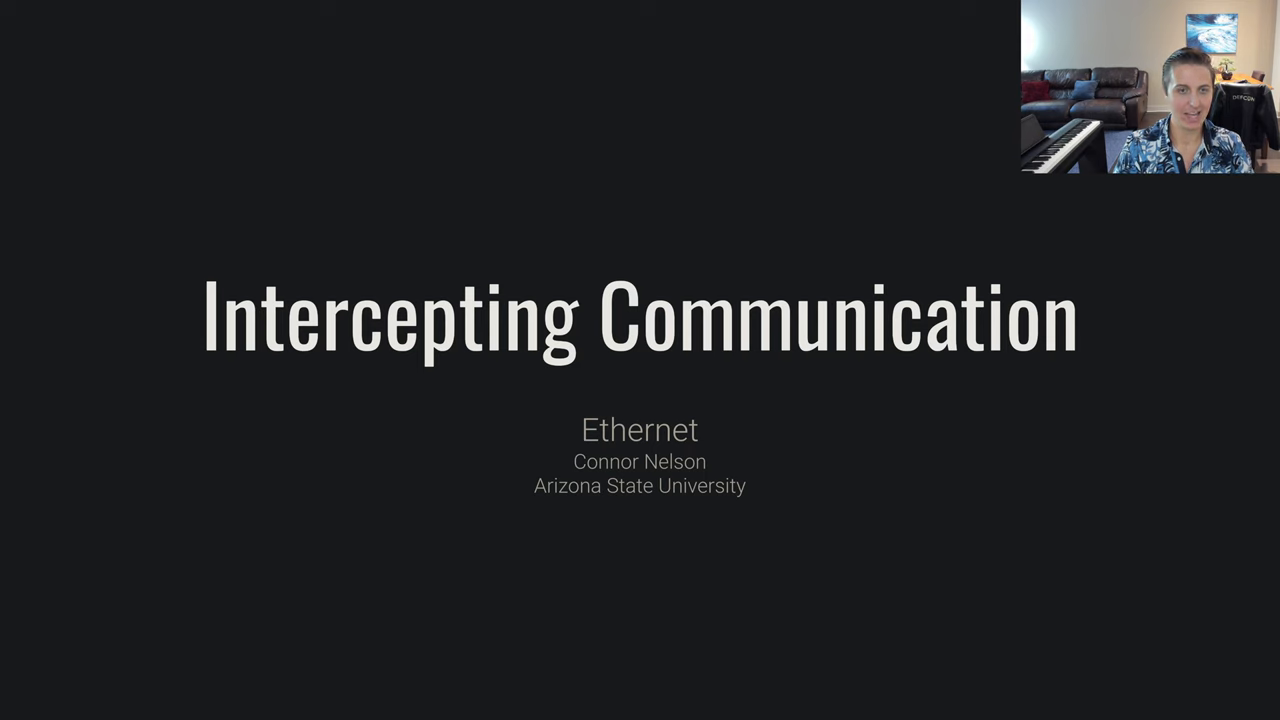
Step: Advance to the Ethernet Packet Structure slide showing field sizes and the packet hex dump
key(Right)
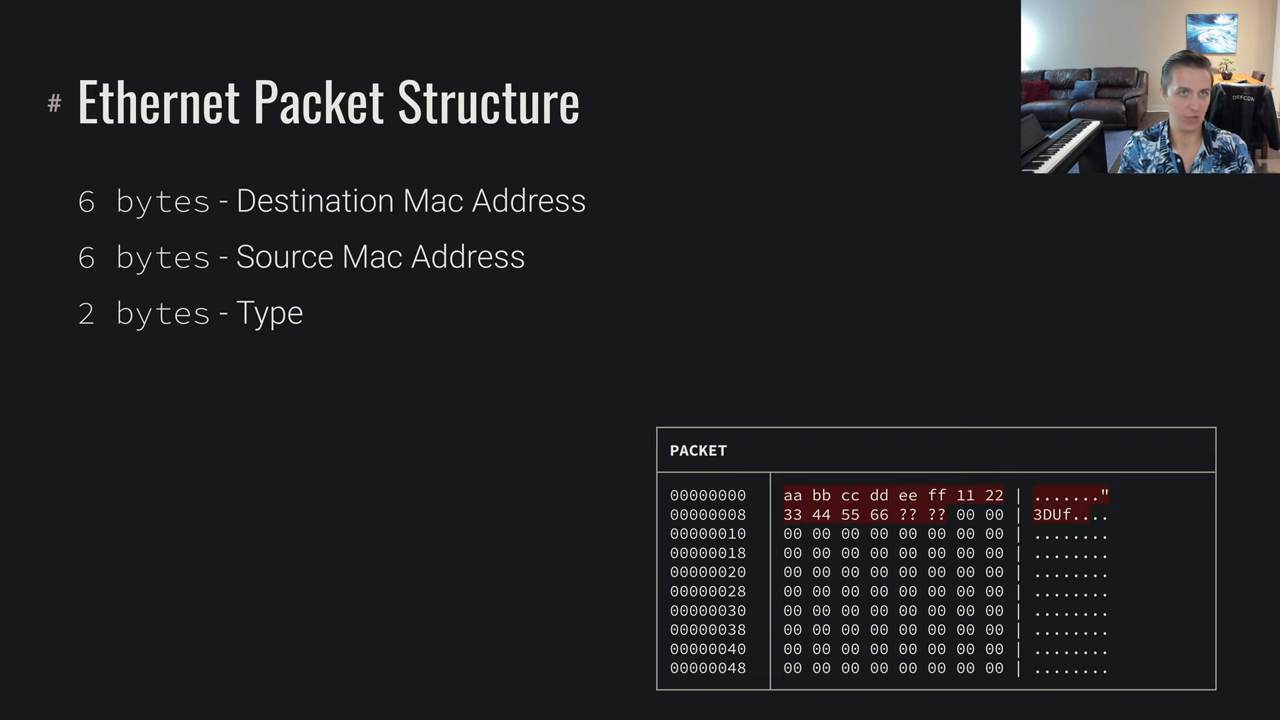